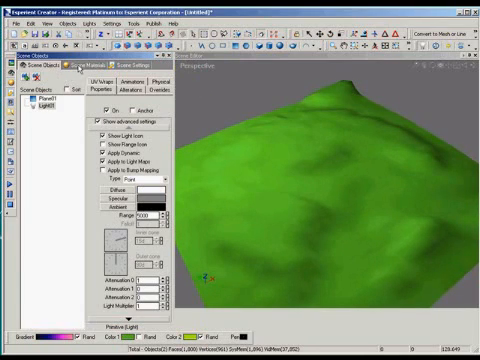
Import the MaxTerrain.max terrain file into the new scene with Import Objects
{"action": "left_click", "coordinate": [90, 68]}
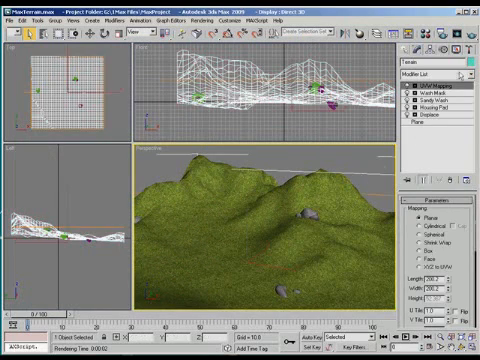
{"action": "left_click", "coordinate": [435, 61]}
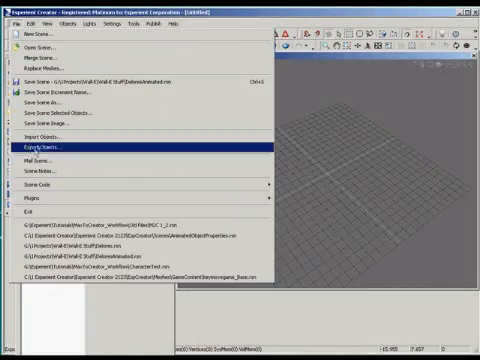
{"action": "left_click", "coordinate": [36, 138]}
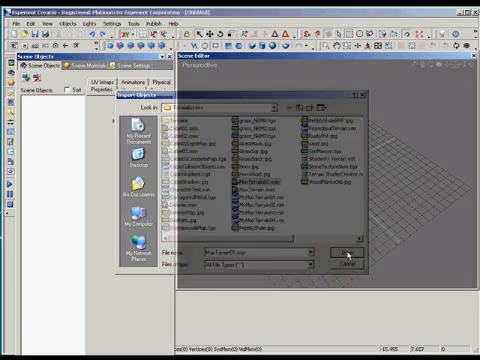
{"action": "left_click", "coordinate": [337, 253]}
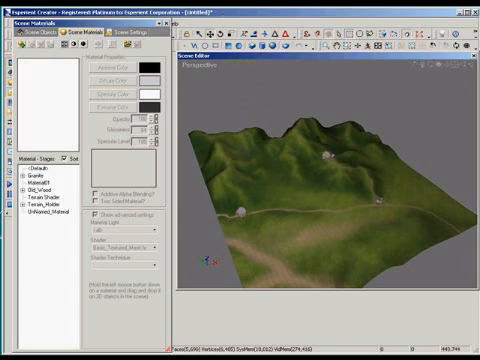
Show the Scene Materials list to inspect terrain materials like Terrain Shader
{"action": "left_click", "coordinate": [42, 195]}
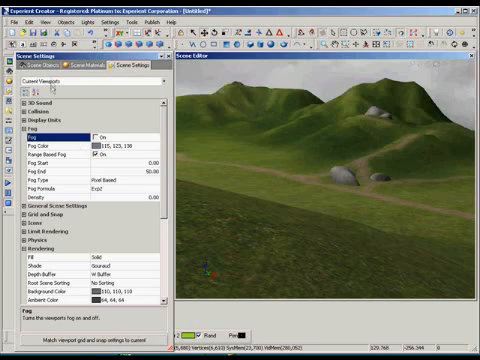
{"action": "left_click", "coordinate": [40, 66]}
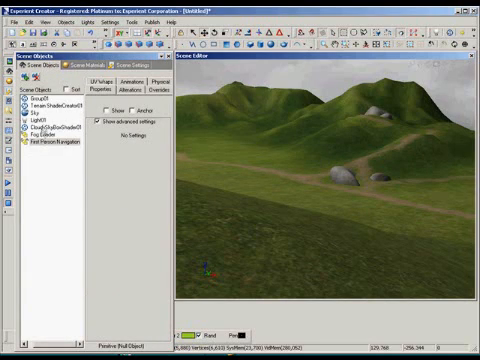
Select Sky to view its sphere radius, angles and material, then view scene materials
{"action": "left_click", "coordinate": [40, 130]}
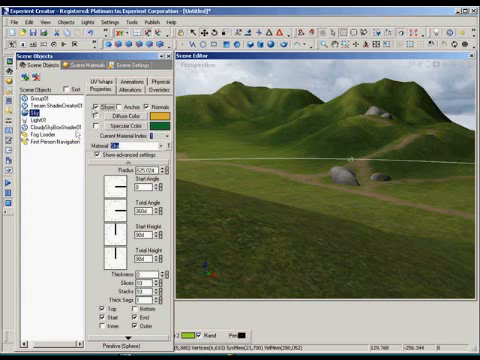
{"action": "left_click", "coordinate": [75, 67]}
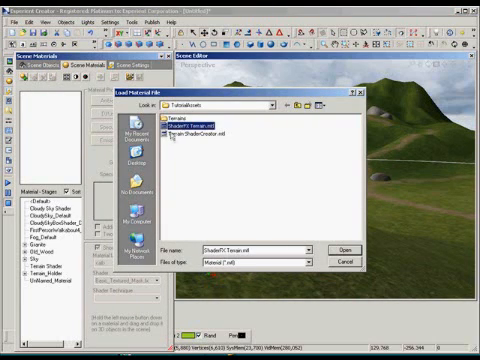
Load TutorialAssets/ShaderFX Terrain.mtl and assign it to Terrain_2
{"action": "left_click", "coordinate": [344, 247]}
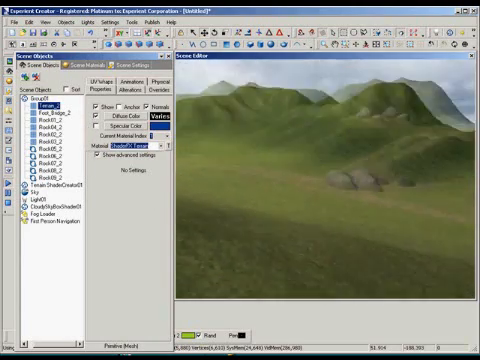
Display the Scene Materials stage list, now containing ShaderFX Terrain
{"action": "left_click", "coordinate": [64, 66]}
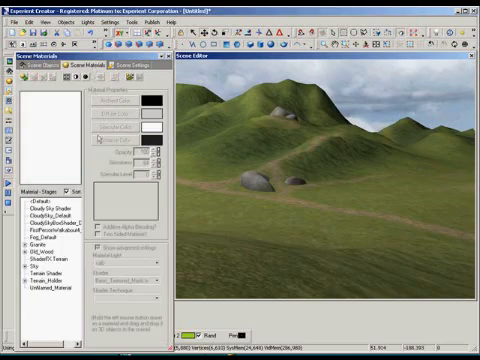